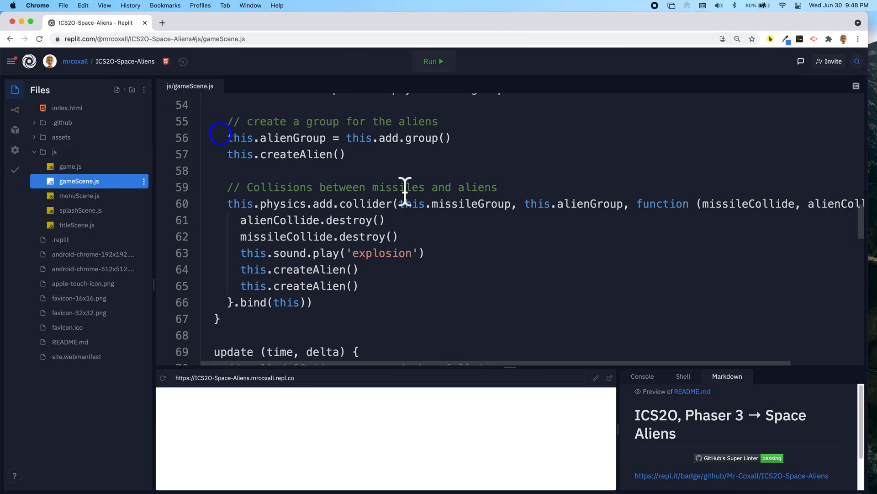
mouse_move(411, 203)
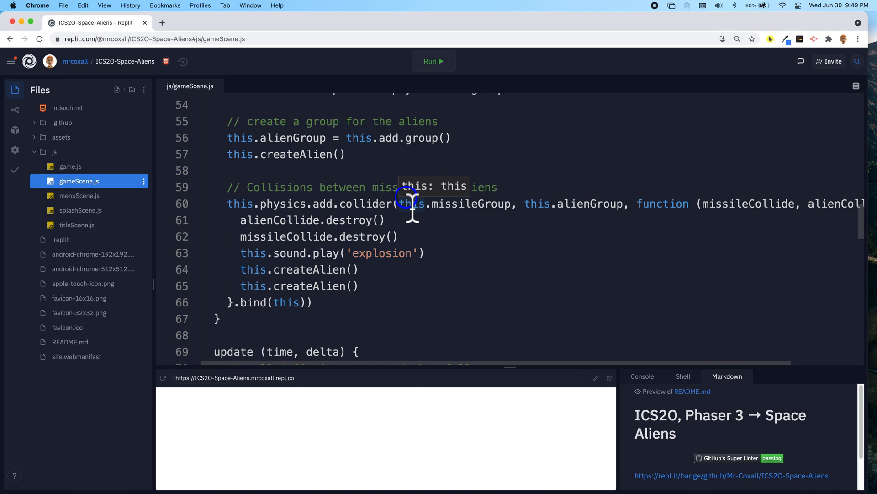
mouse_move(310, 235)
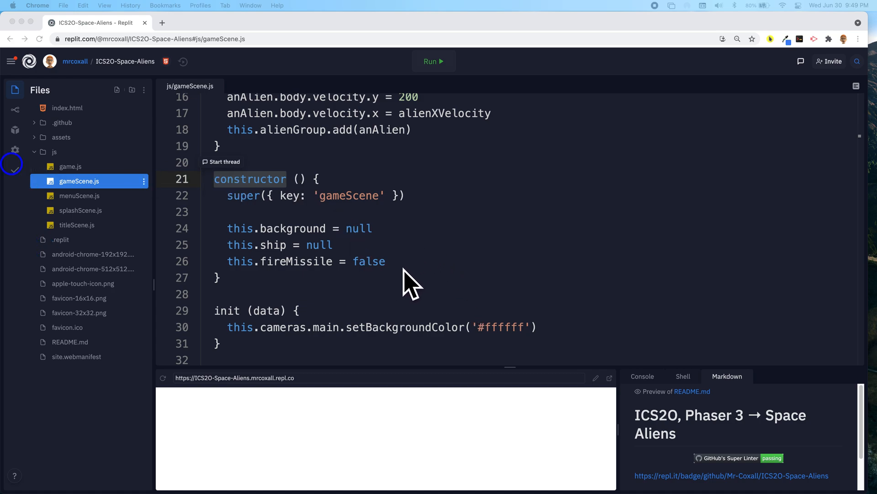
Step: Add this.scoreTextStyle = { font: '65px Arial', fill: '#ffffff', align: 'center' } to the constructor
click(385, 261)
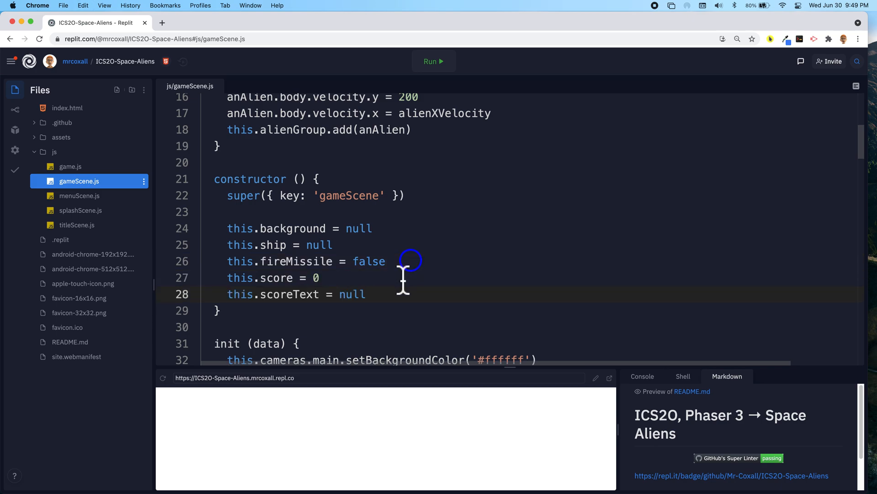
double_click(275, 278)
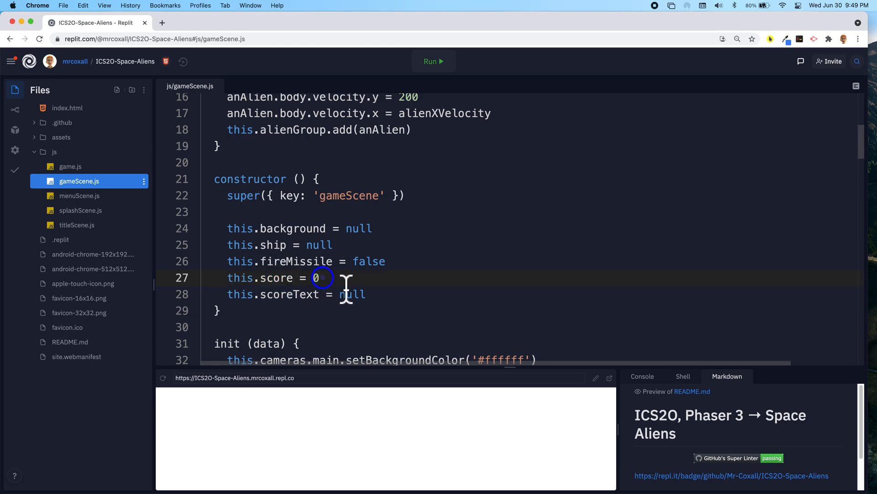
scroll(down, 3)
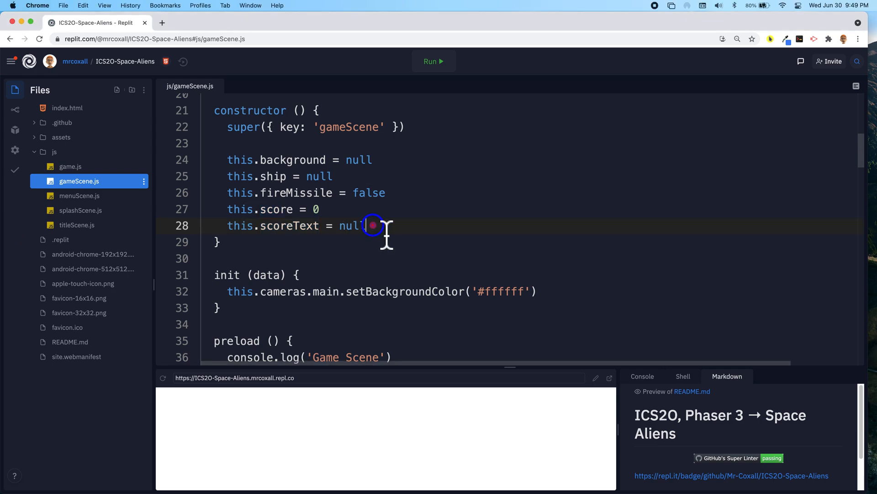
text(this.scoreTextStyle = { font: '65px Arial', fill: '#ffffff', align: 'center' })
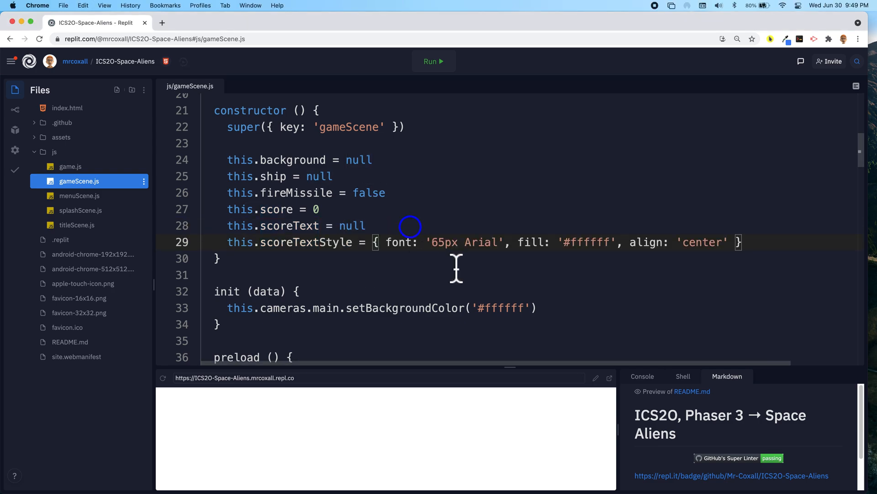
mouse_move(318, 243)
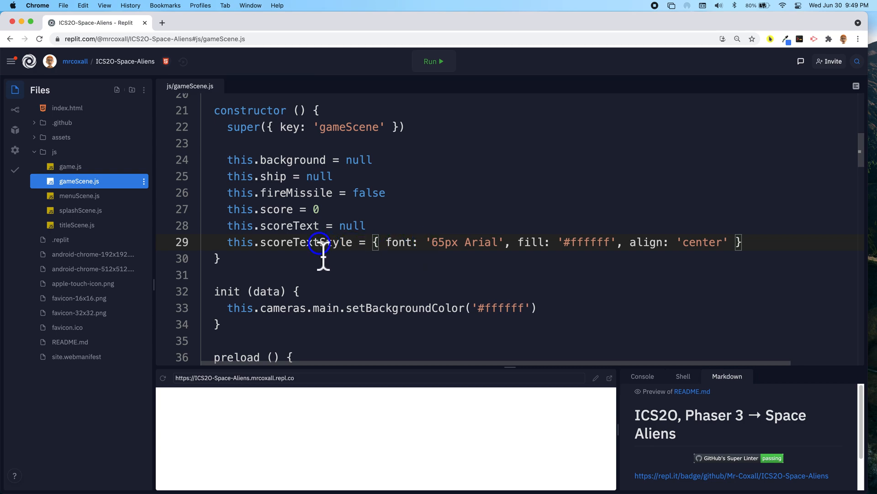
mouse_move(440, 279)
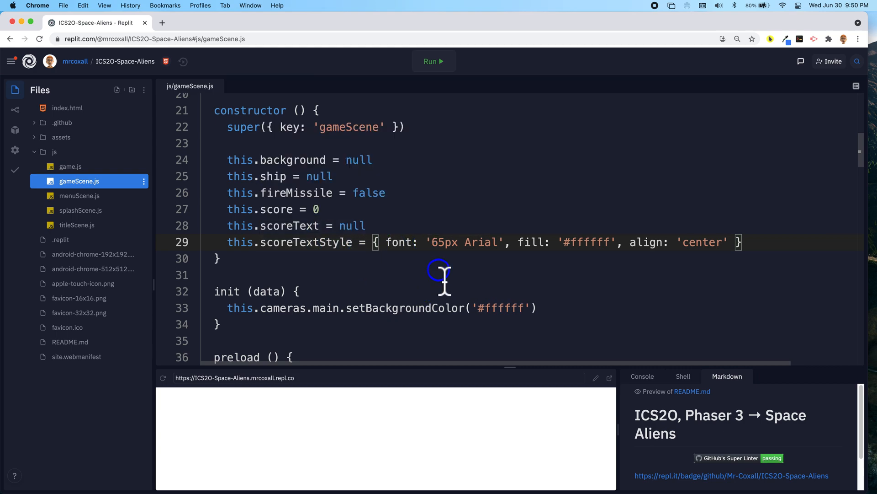
mouse_move(443, 242)
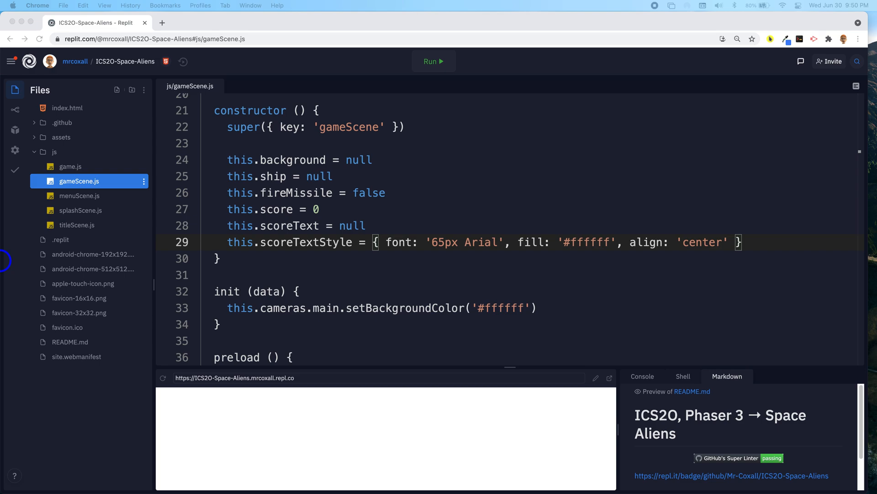
Step: Add this.scoreText = this.add.text(10, 10, 'Score: ' + this.score.toString(), this.scoreTextStyle) in create()
scroll(down, 3)
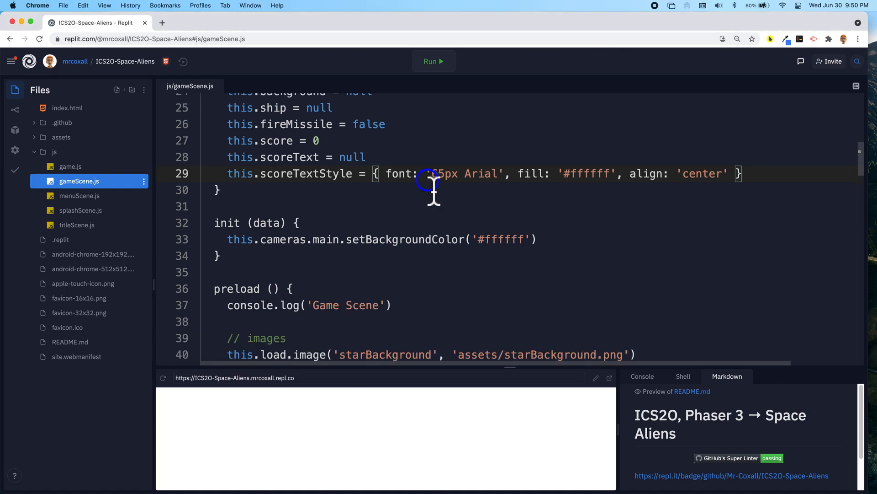
scroll(down, 3)
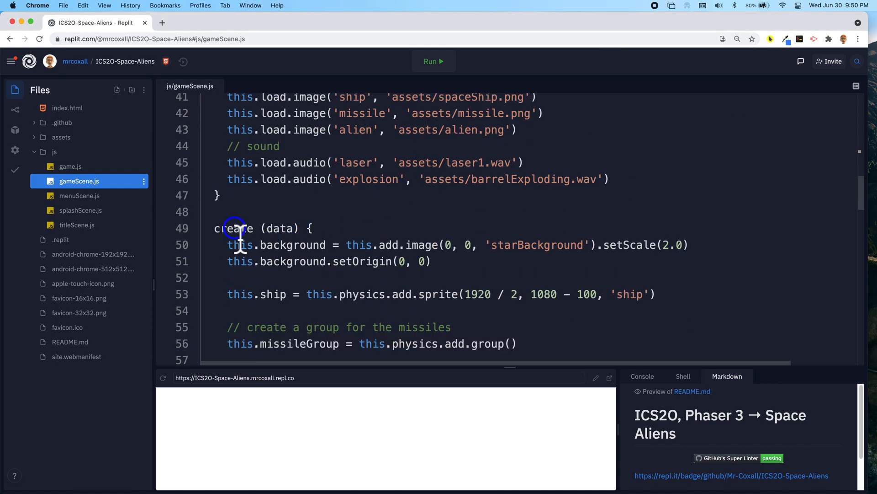
double_click(233, 229)
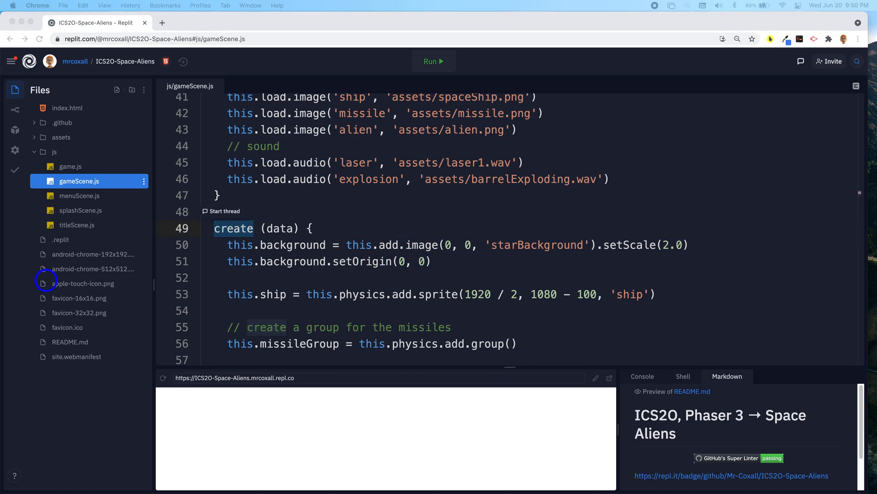
mouse_move(14, 229)
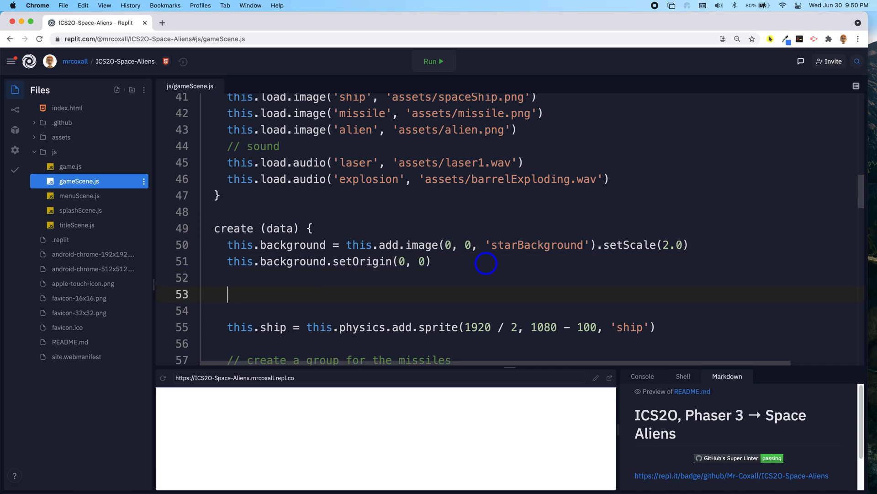
text(this.scoreText = this.add.text(10, 10, 'Score: ' + this.score.toString(), this.scoreTextStyle))
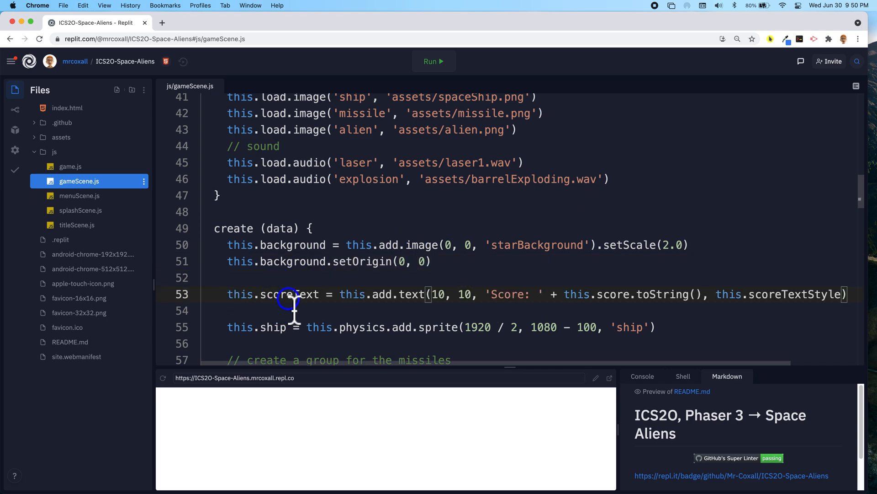
Step: Review the new line, highlighting scoreText, the 'Score: ' label and the score value
double_click(288, 293)
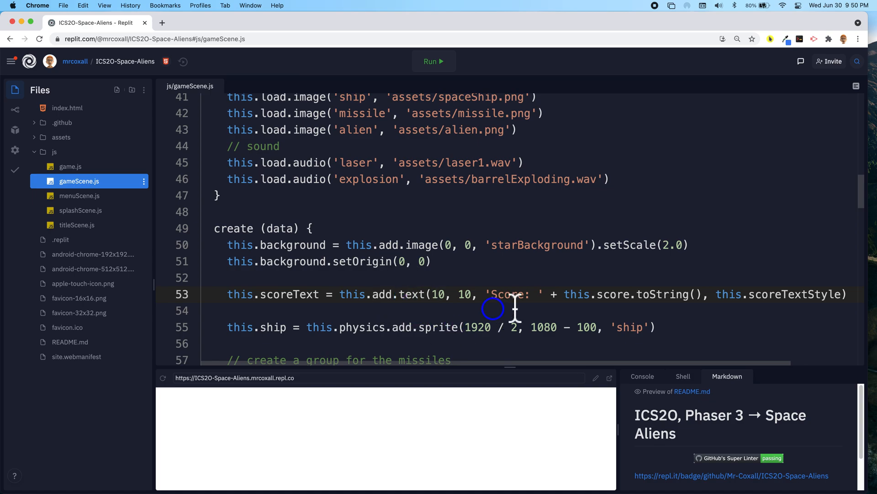
double_click(507, 294)
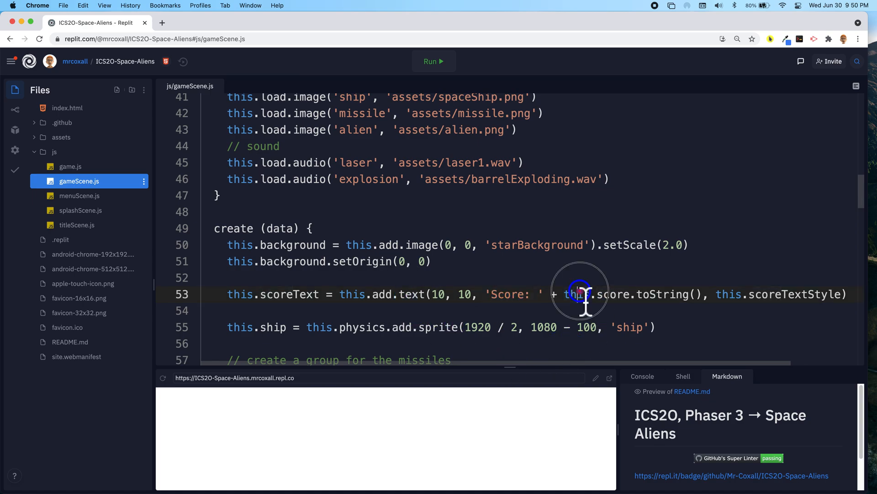
double_click(596, 294)
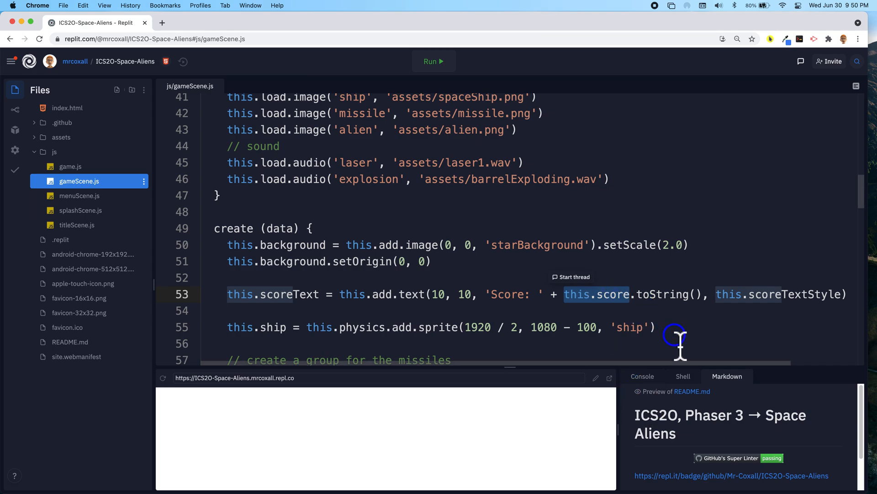
mouse_move(643, 295)
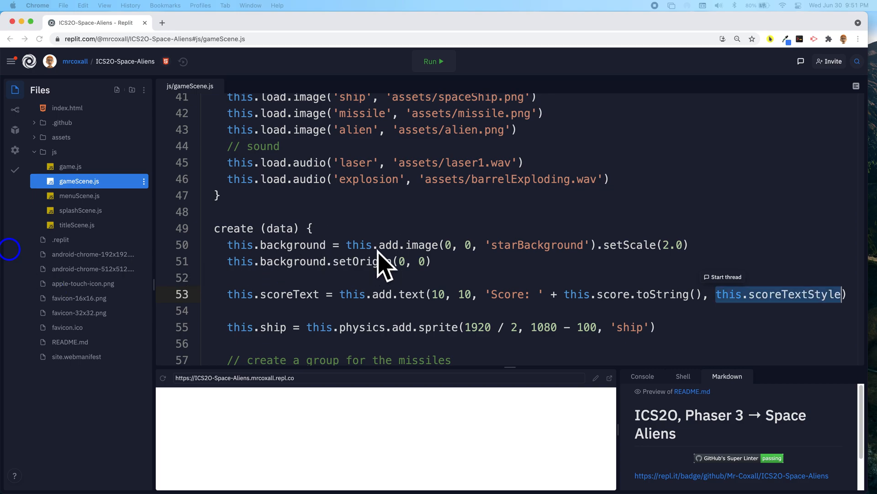
Step: In the collision handler, increment this.score by 1 and setText 'Score: ' plus the score
scroll(down, 3)
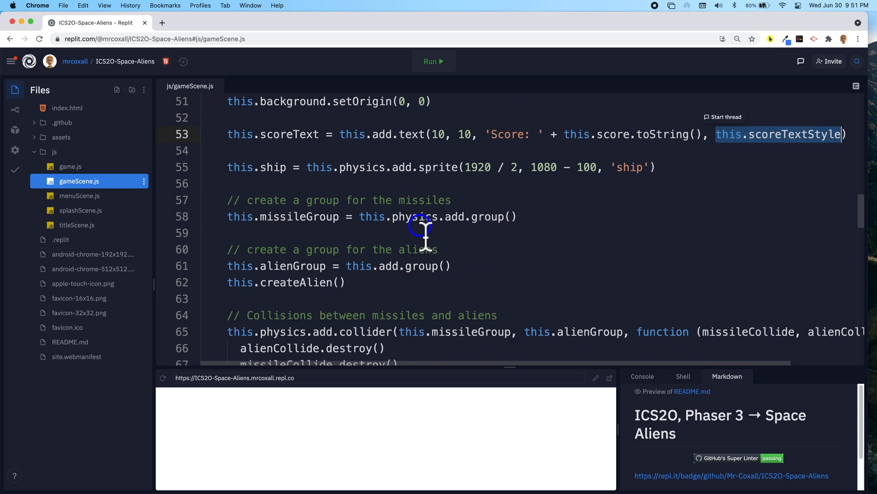
scroll(down, 3)
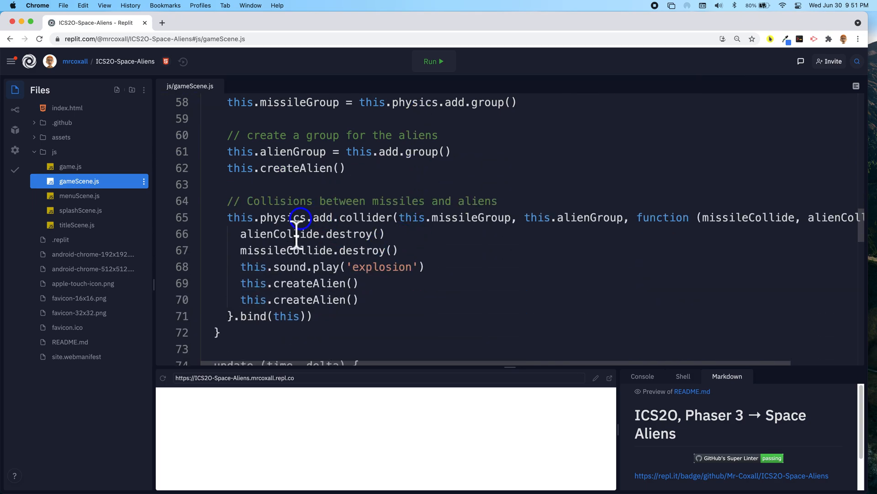
mouse_move(335, 274)
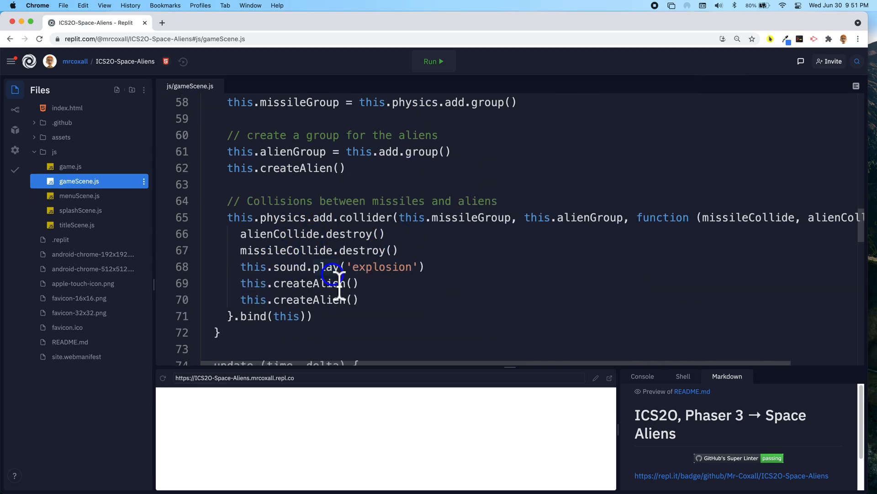
mouse_move(425, 282)
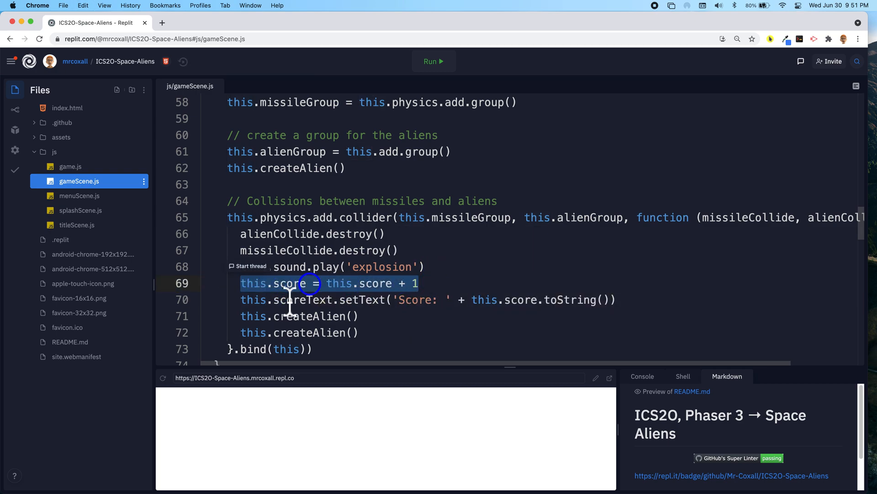
click(640, 299)
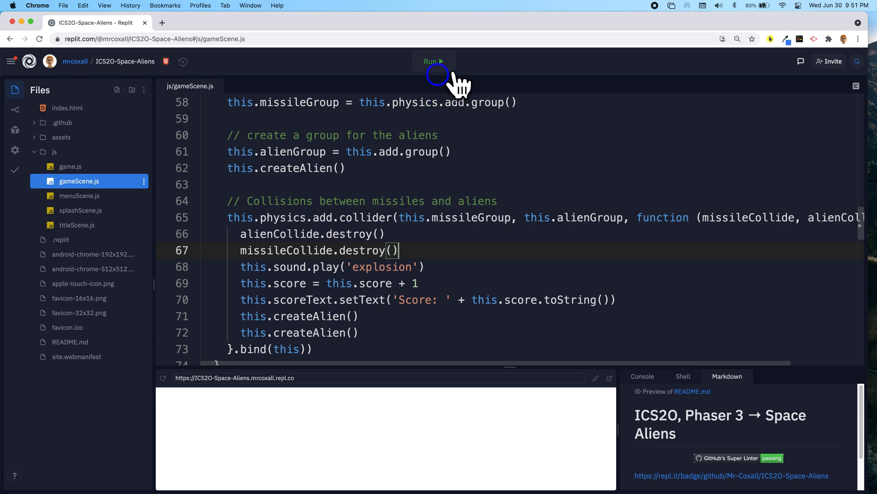
Step: Run the game, enlarge the preview, and press START so the scene shows Score: 0
click(433, 61)
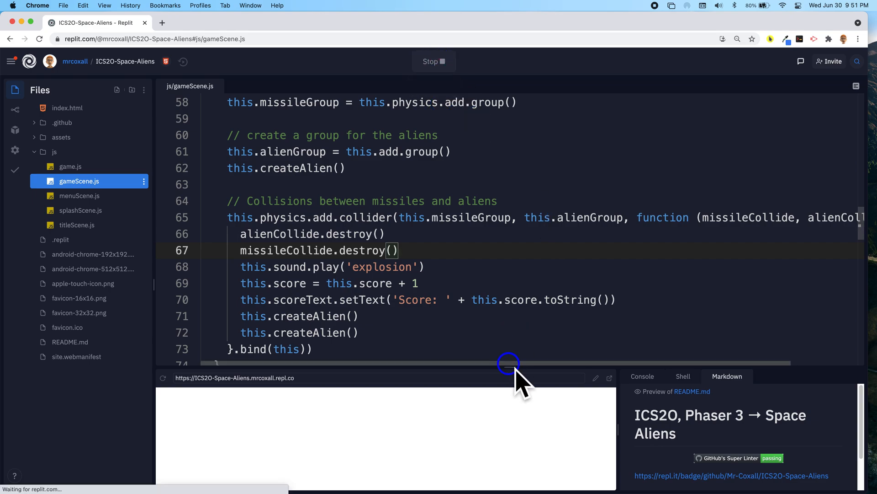
drag(508, 365, 507, 224)
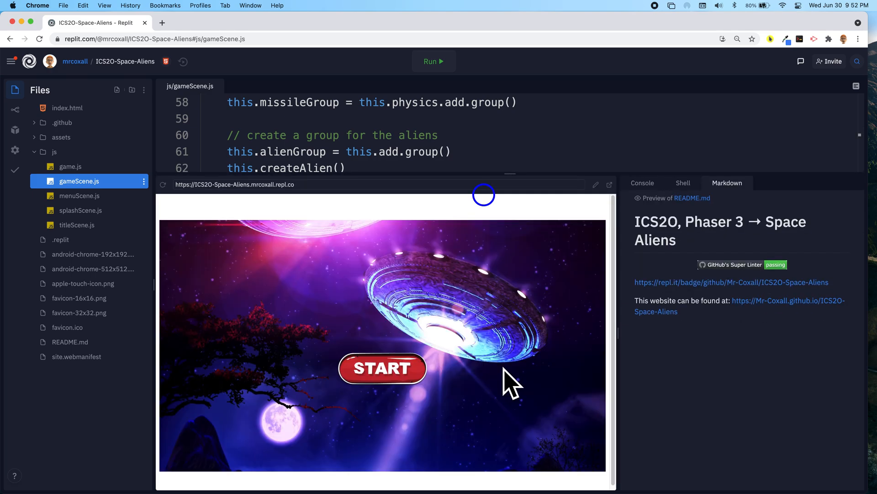
click(382, 369)
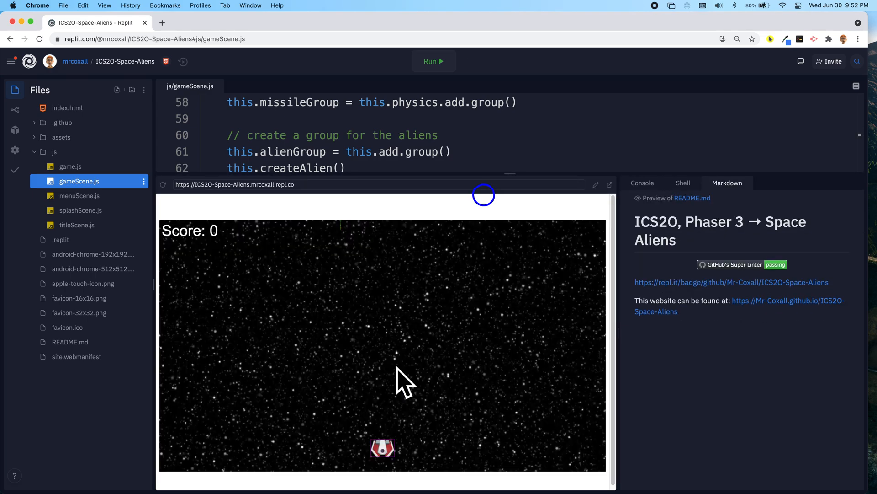